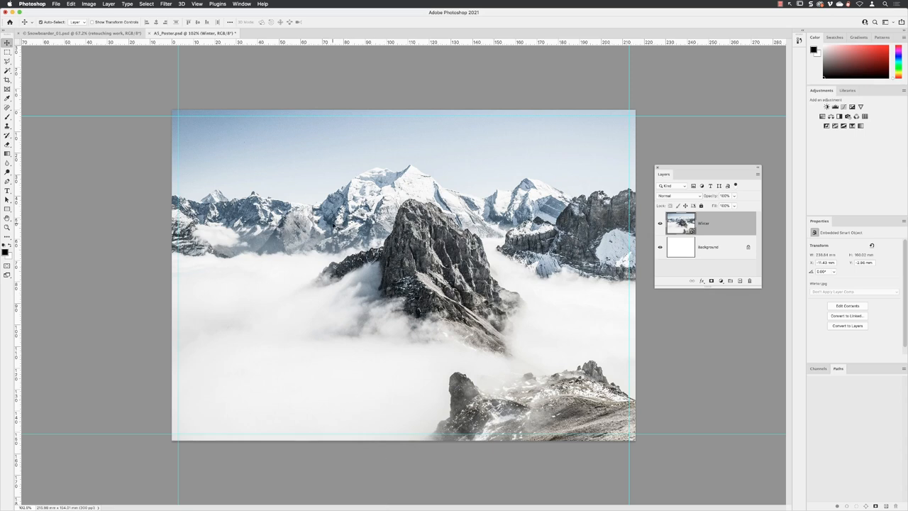
mouse_move(309, 144)
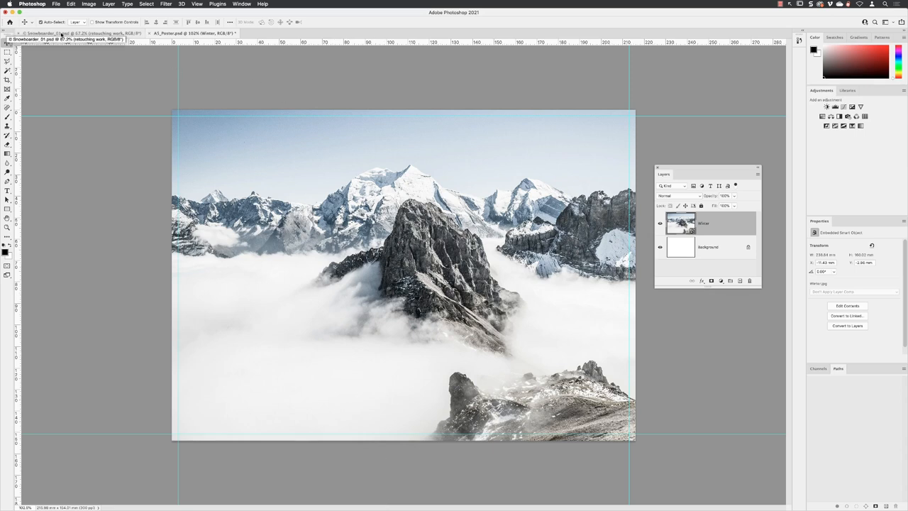
Switch to the Snowboarder_01.psd portrait document
left_click(57, 34)
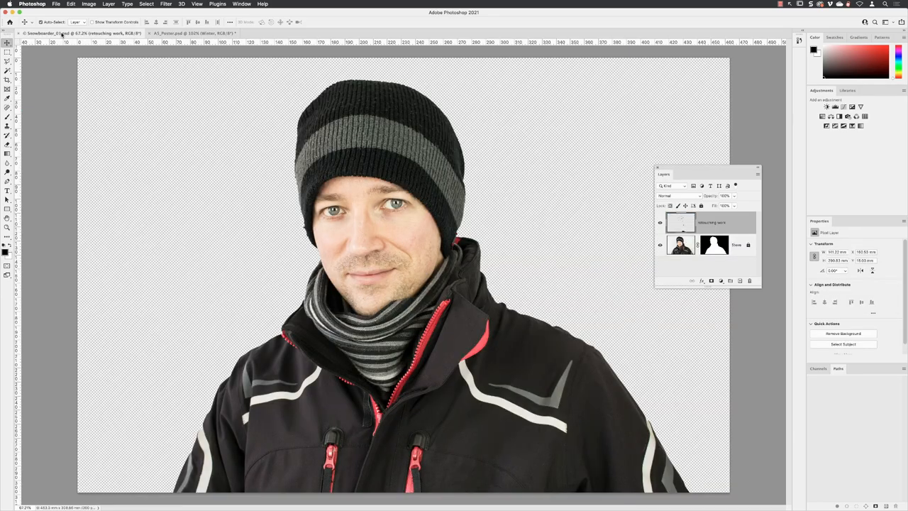
mouse_move(243, 110)
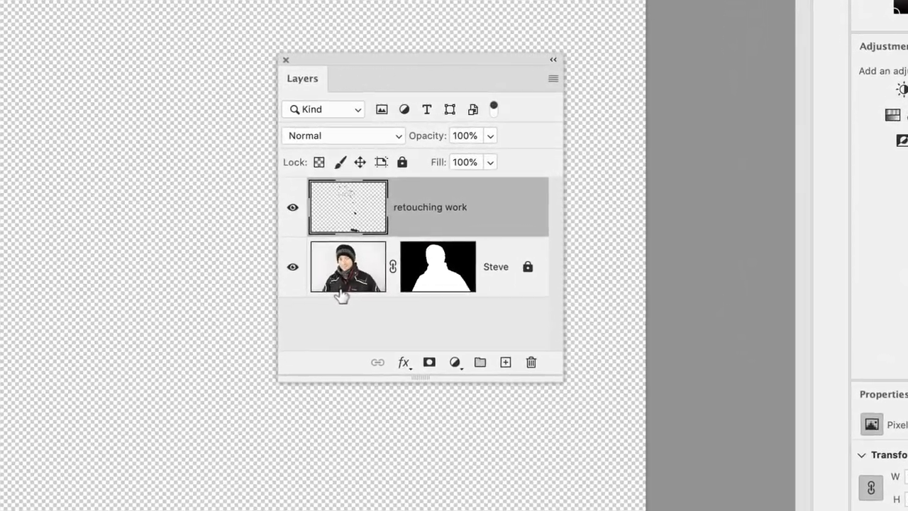
mouse_move(344, 294)
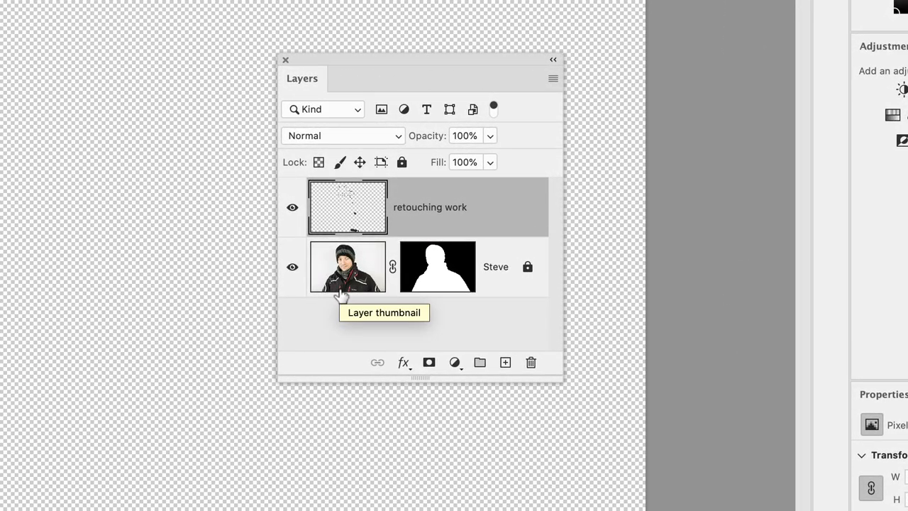
mouse_move(533, 317)
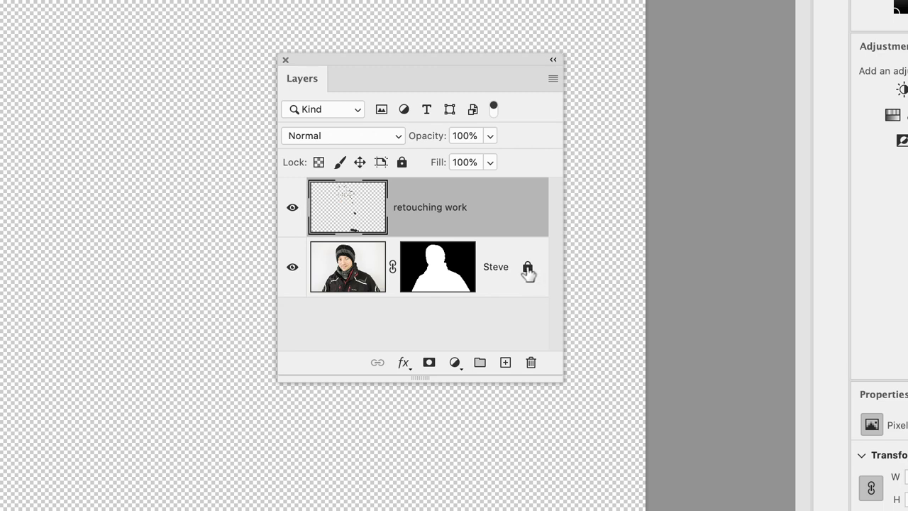
mouse_move(462, 319)
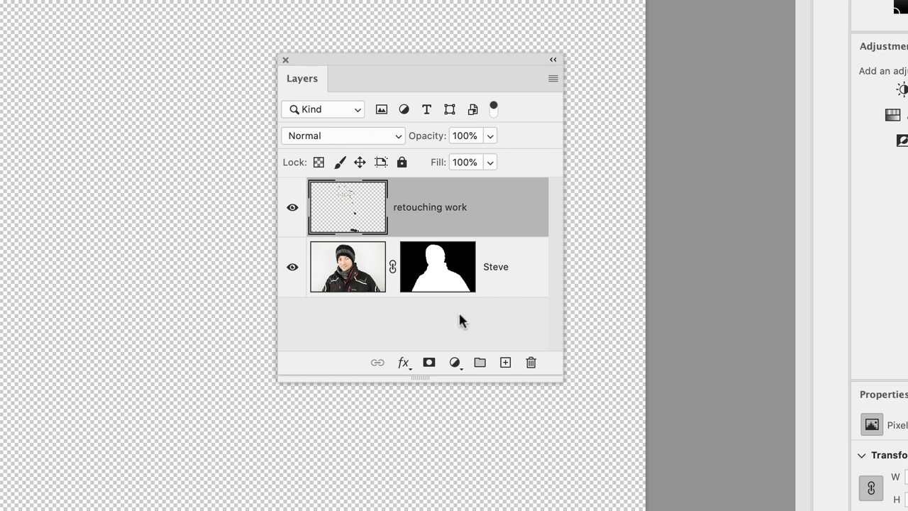
mouse_move(347, 284)
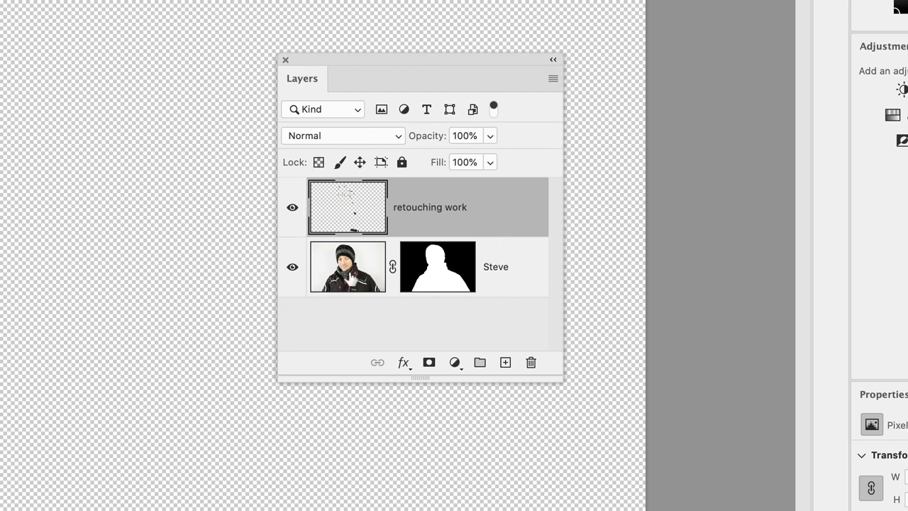
mouse_move(354, 227)
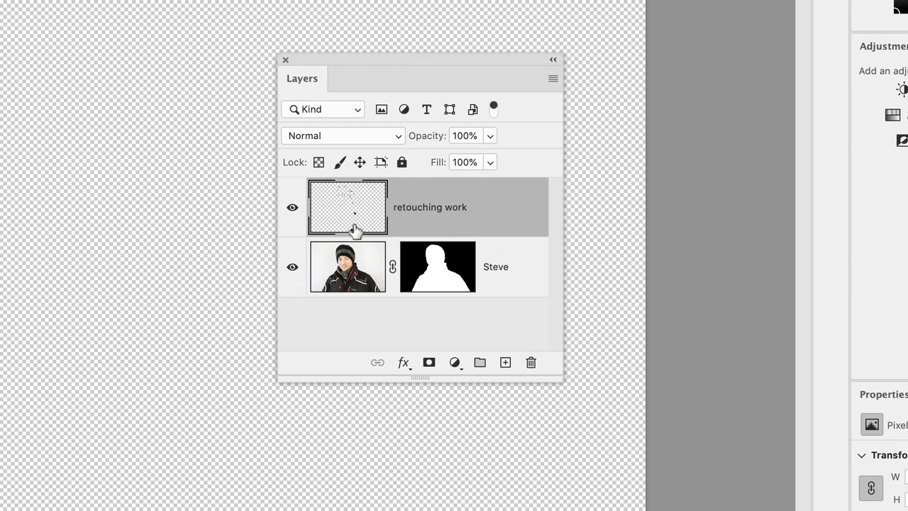
mouse_move(347, 297)
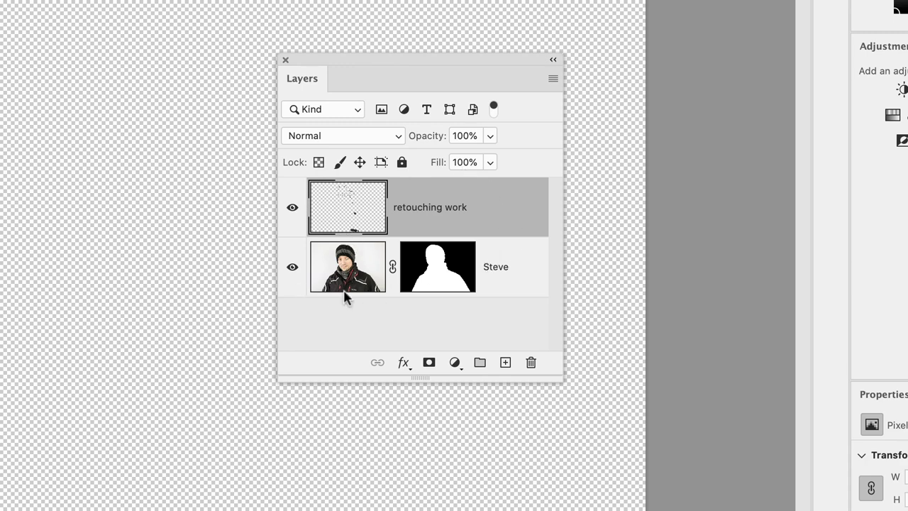
mouse_move(462, 339)
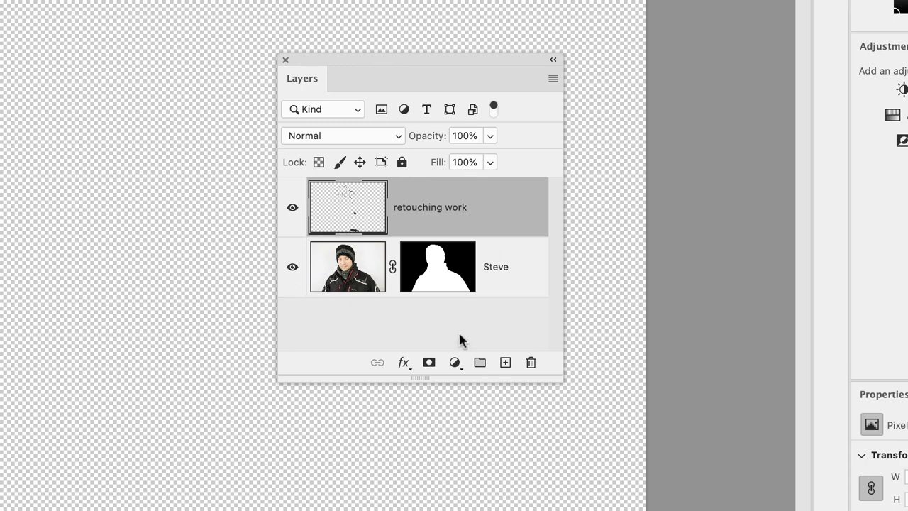
mouse_move(603, 398)
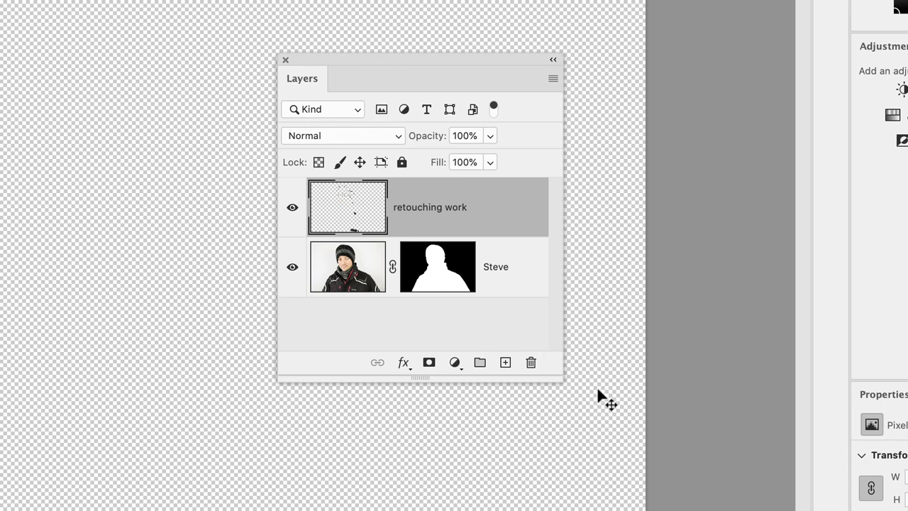
mouse_move(581, 394)
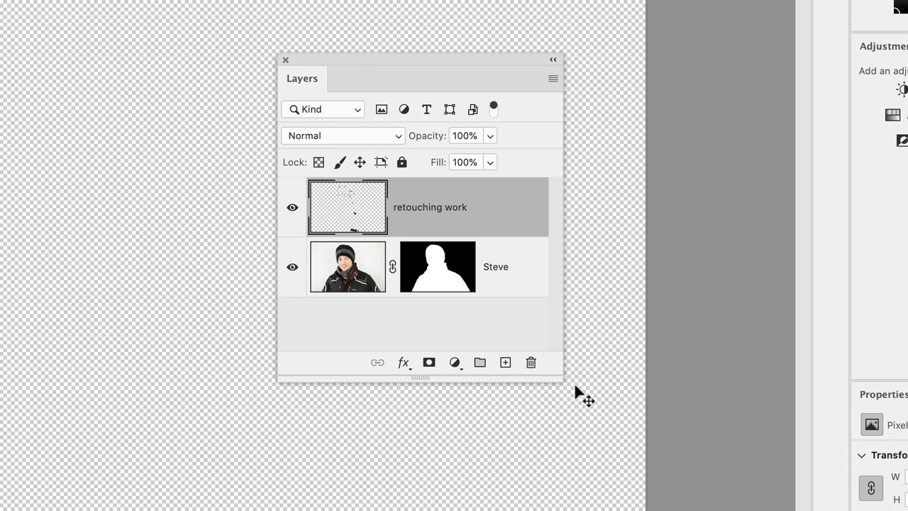
mouse_move(524, 269)
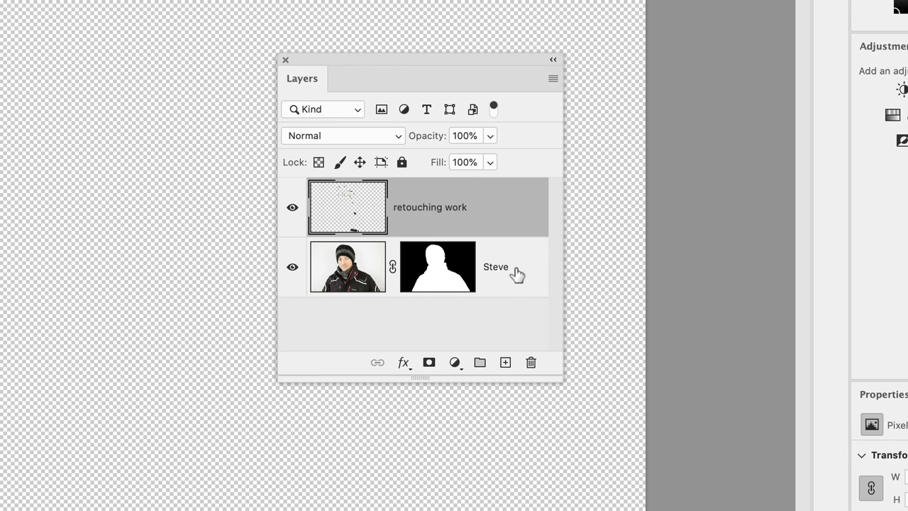
Select the Steve and retouching work layers and convert both into one smart object
left_click(496, 267)
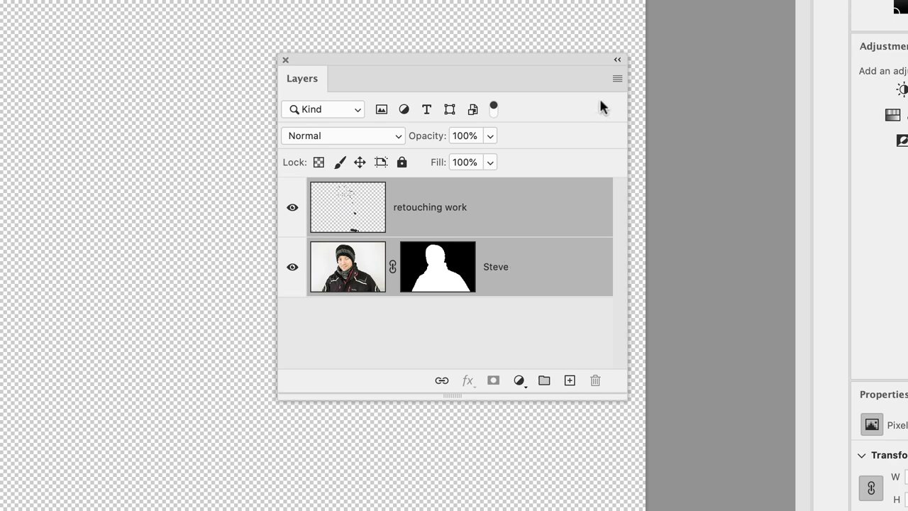
left_click(617, 78)
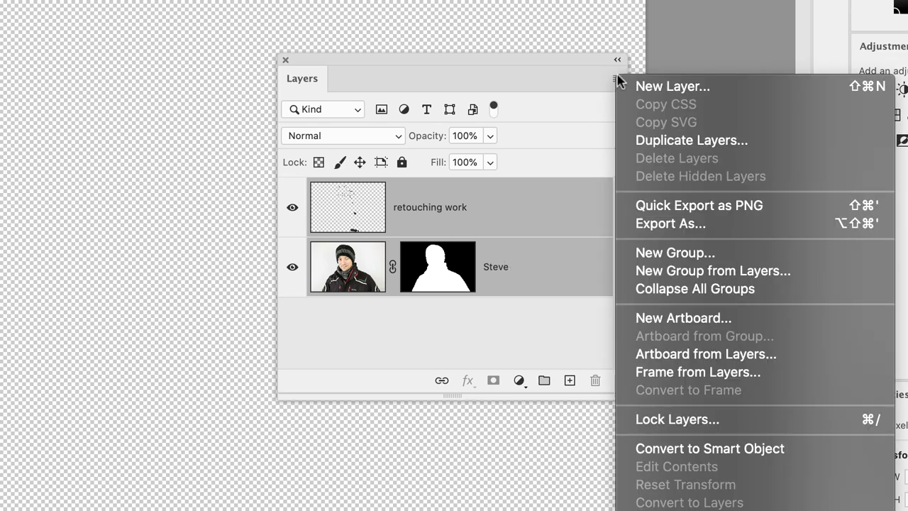
mouse_move(765, 433)
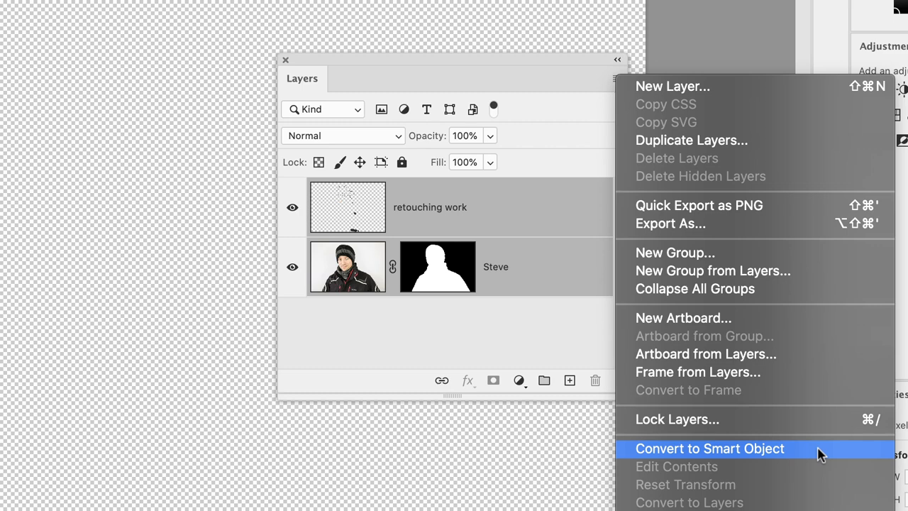
left_click(709, 448)
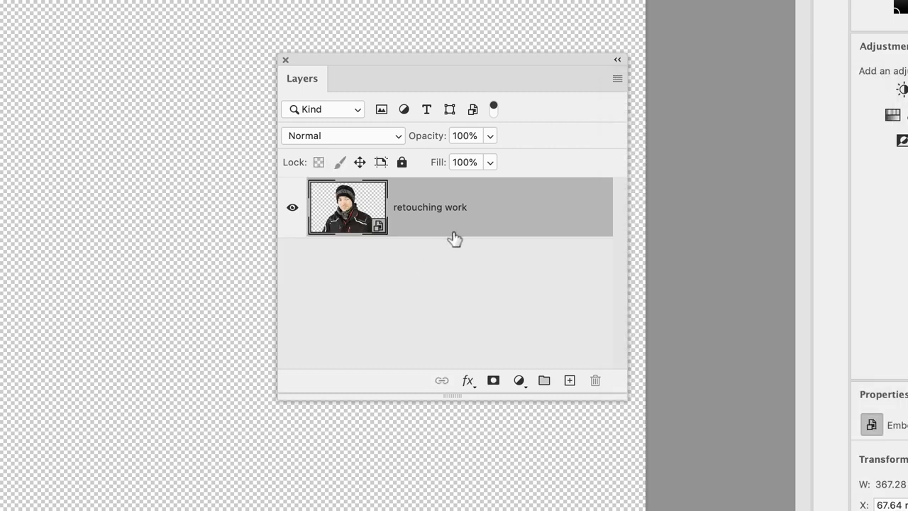
mouse_move(430, 188)
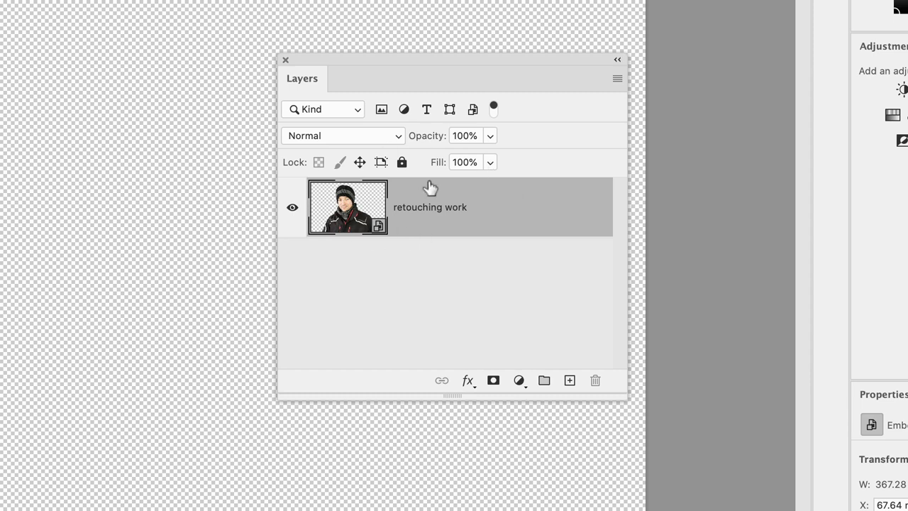
Rename the smart object layer to 'Smart Steve'
double_click(429, 207)
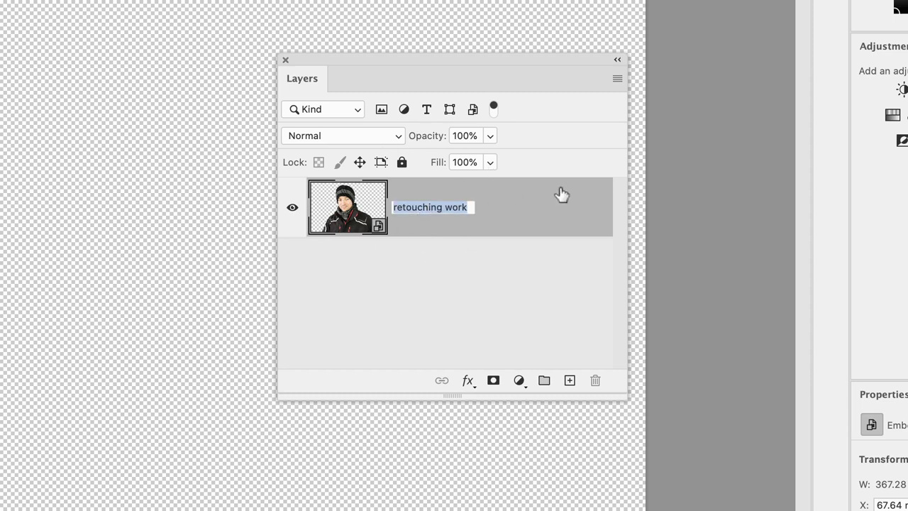
type("Smart Steve")
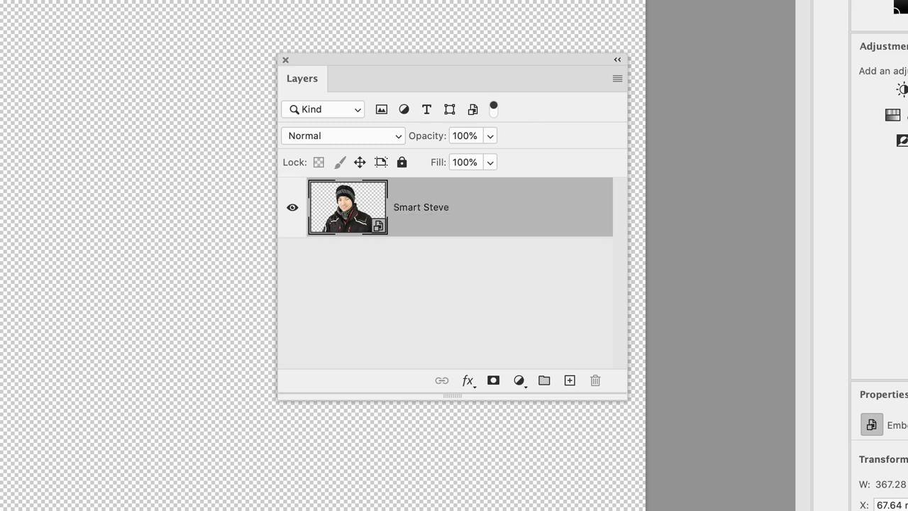
mouse_move(488, 209)
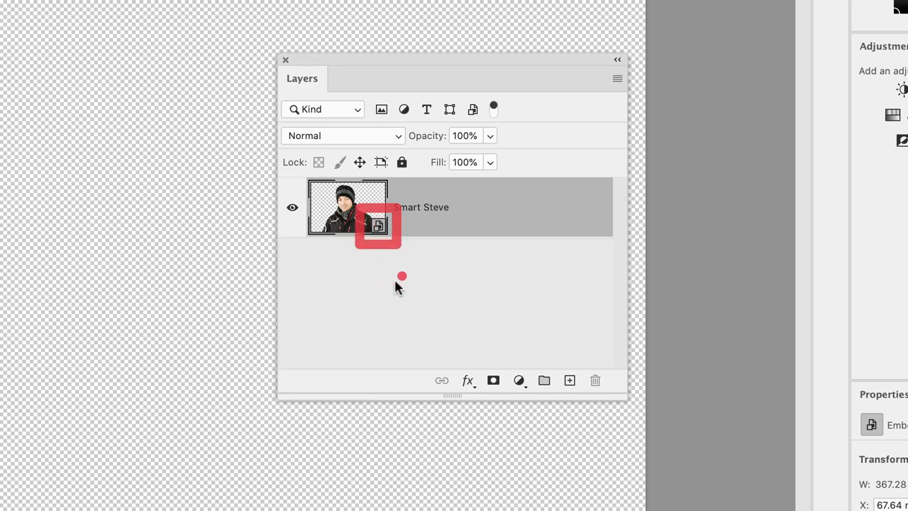
mouse_move(360, 176)
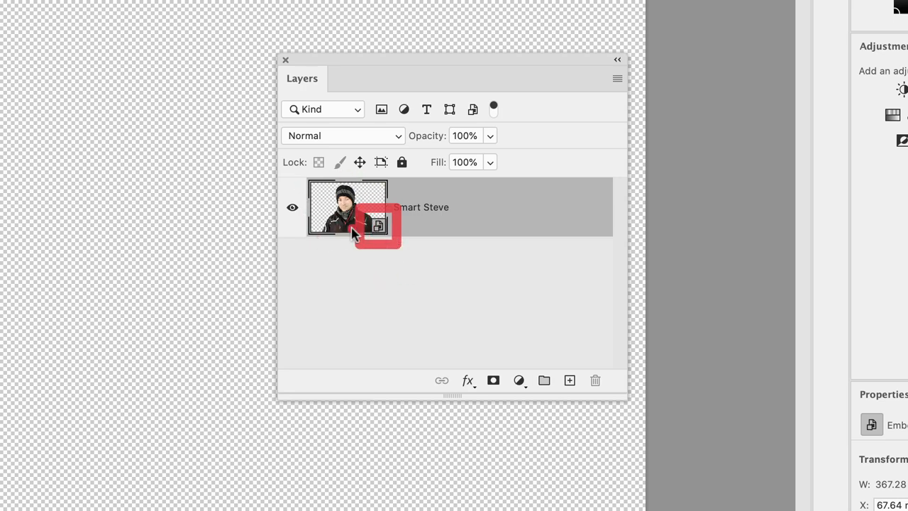
mouse_move(381, 237)
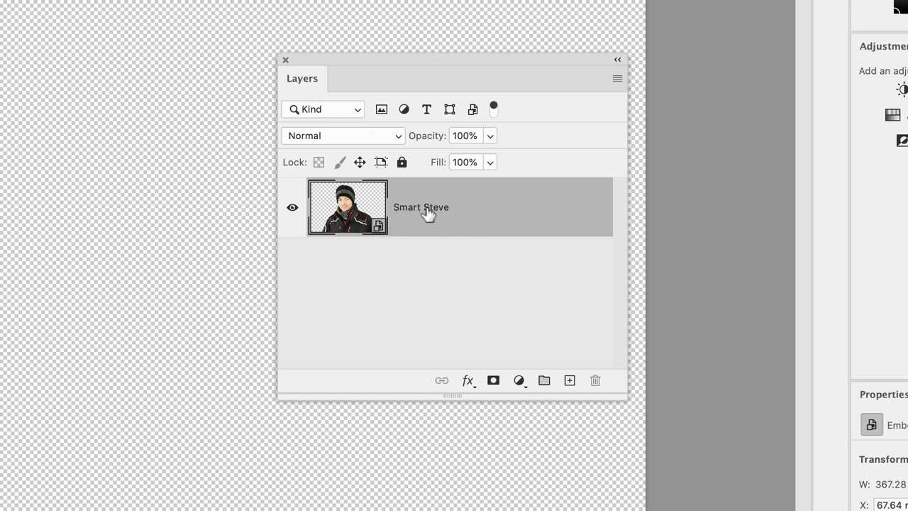
Duplicate the Smart Steve layer with A5_Poster.psd as the destination document
right_click(426, 207)
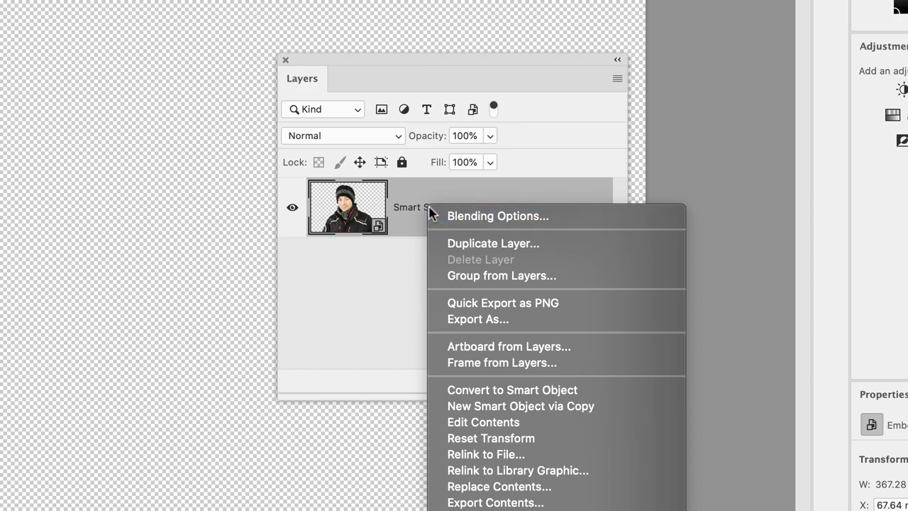
mouse_move(553, 248)
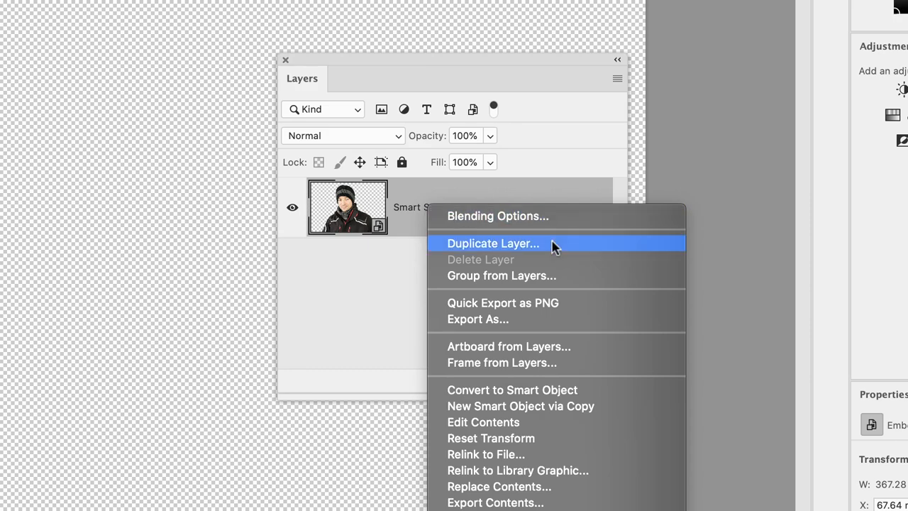
left_click(493, 243)
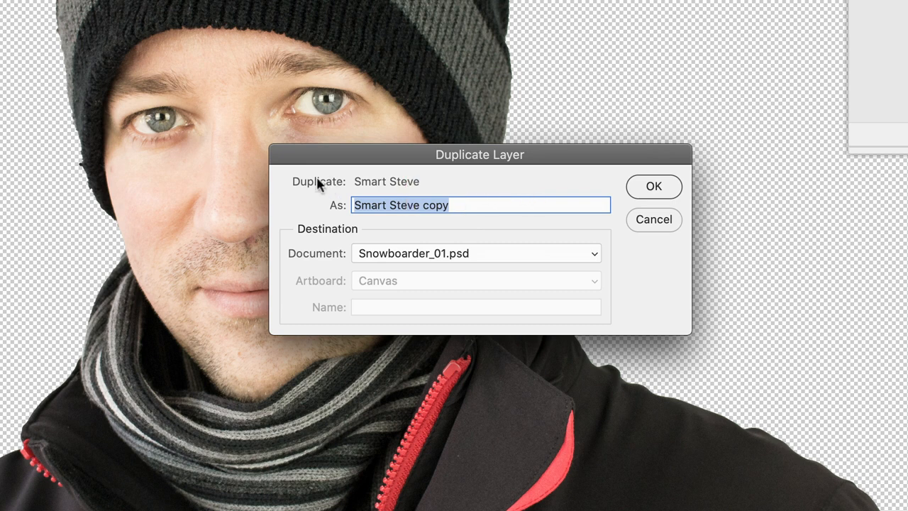
mouse_move(503, 261)
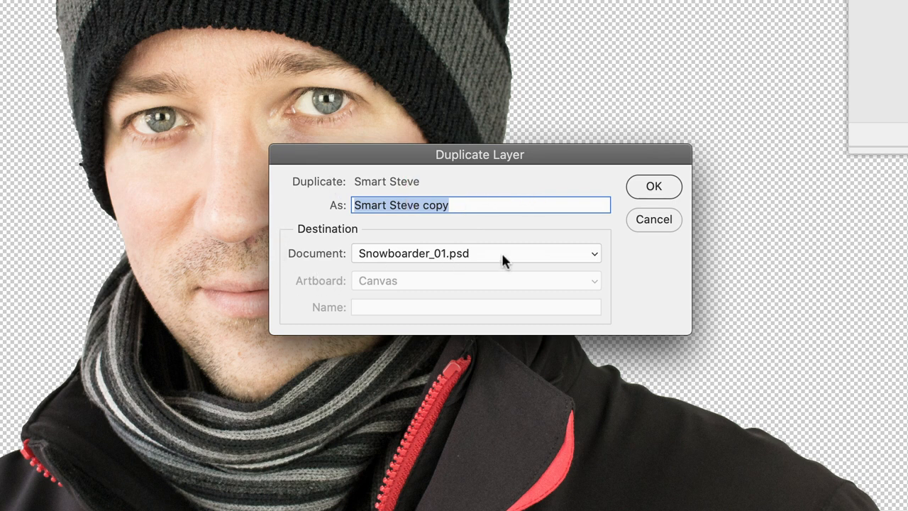
left_click(475, 253)
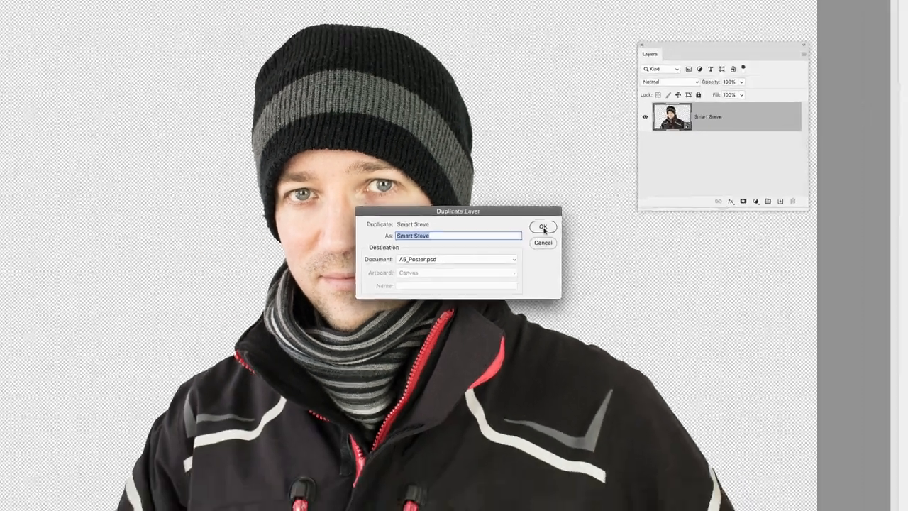
left_click(543, 228)
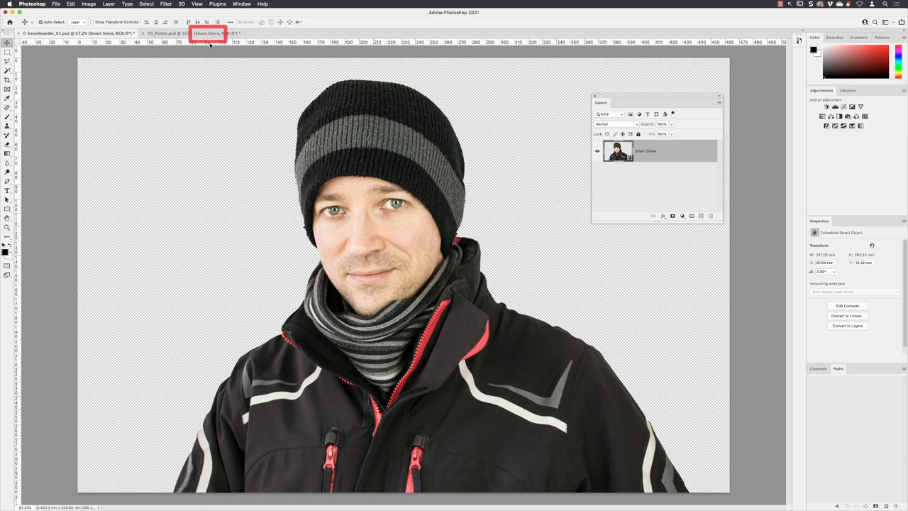
mouse_move(217, 49)
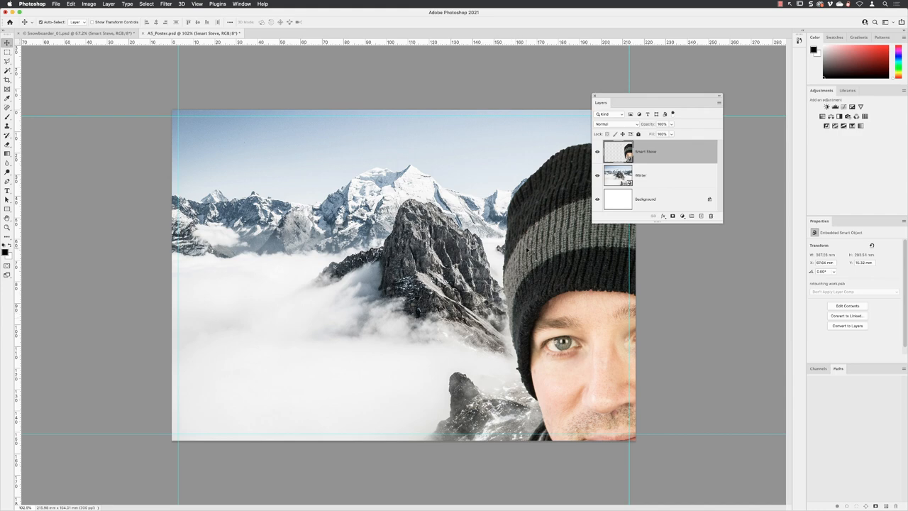
mouse_move(214, 100)
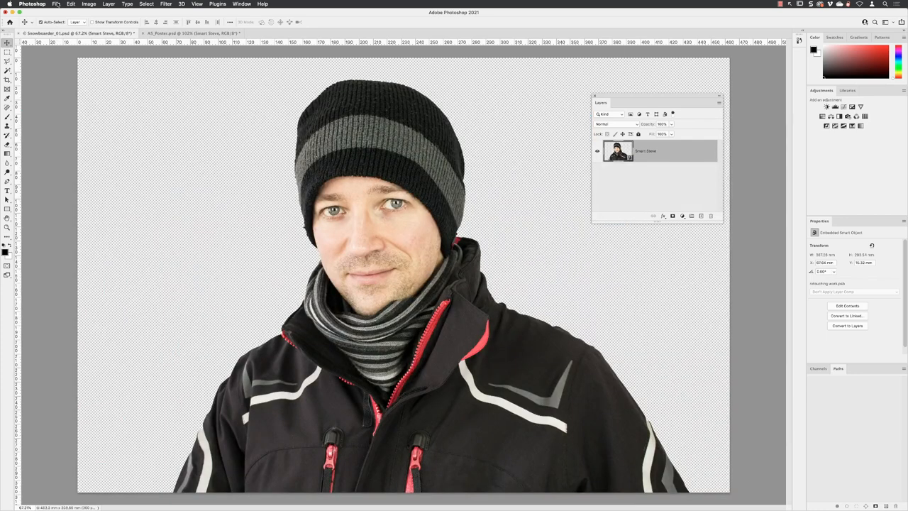
Close the Snowboarder_01.psd document, returning to A5_Poster.psd
left_click(45, 6)
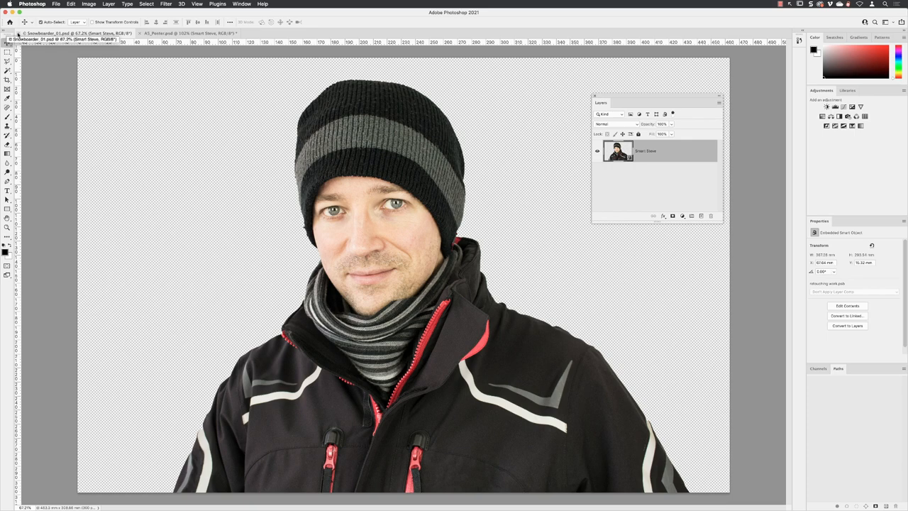
left_click(177, 34)
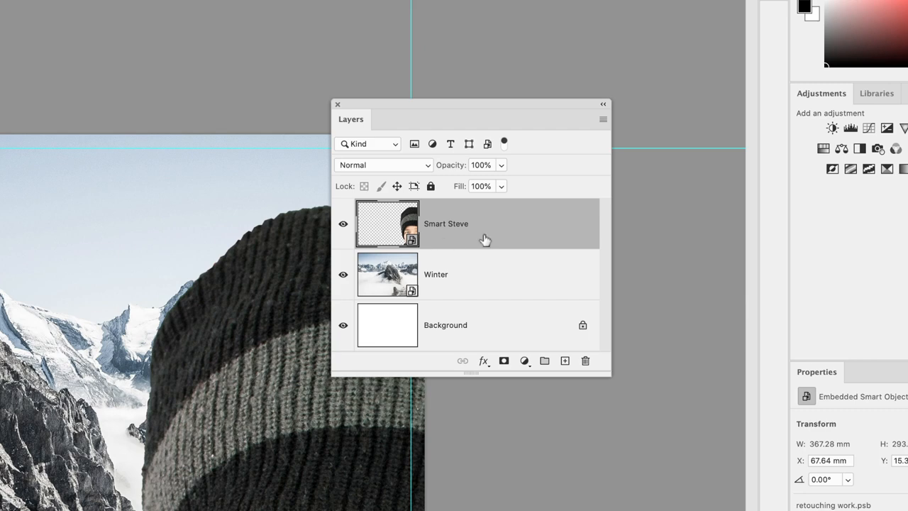
mouse_move(364, 217)
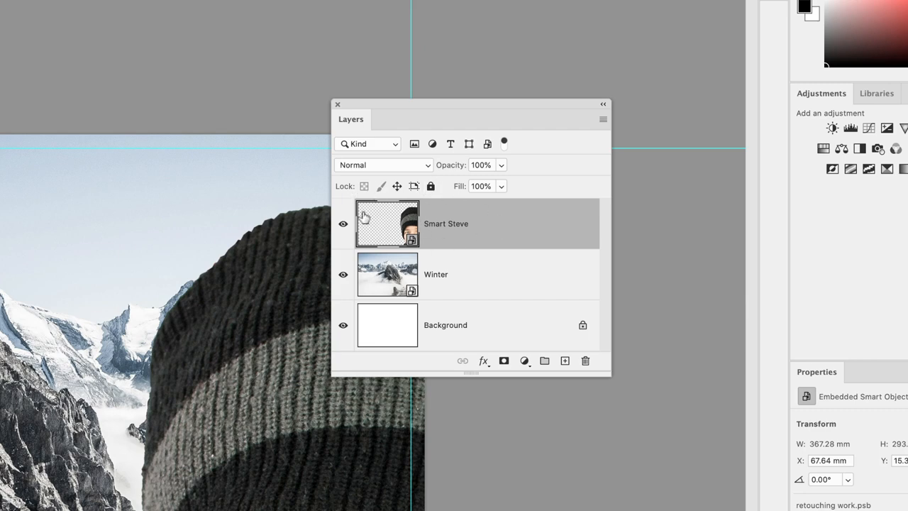
mouse_move(395, 237)
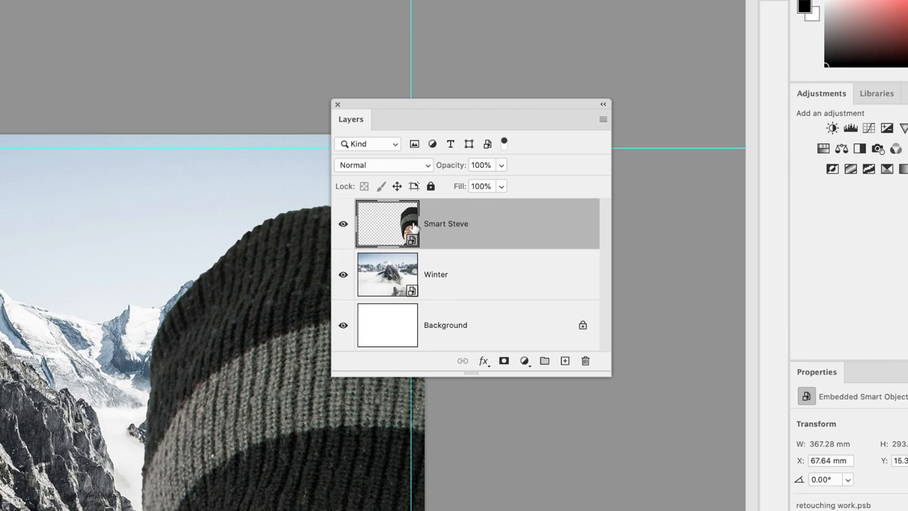
mouse_move(387, 224)
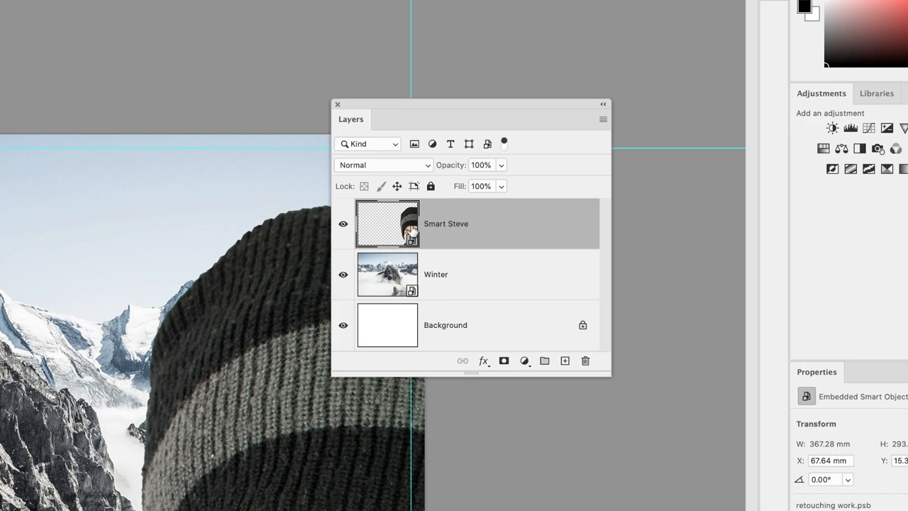
mouse_move(388, 232)
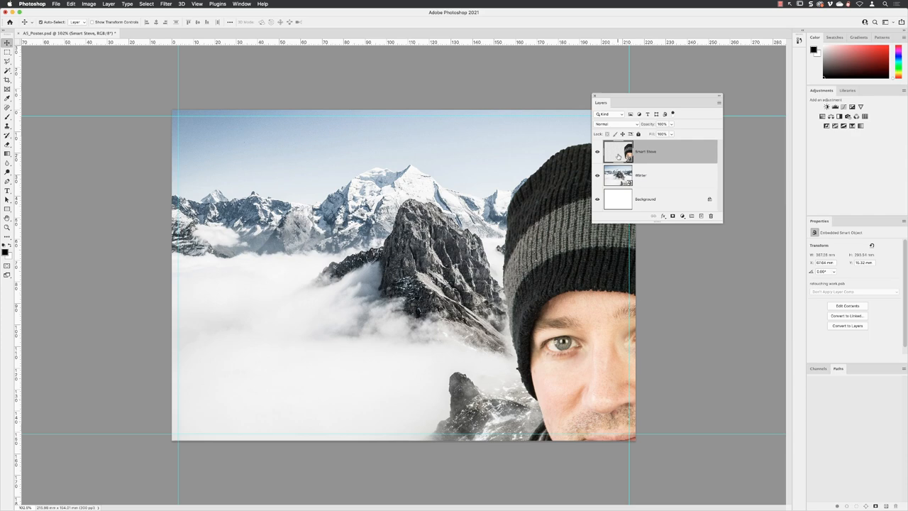
mouse_move(688, 157)
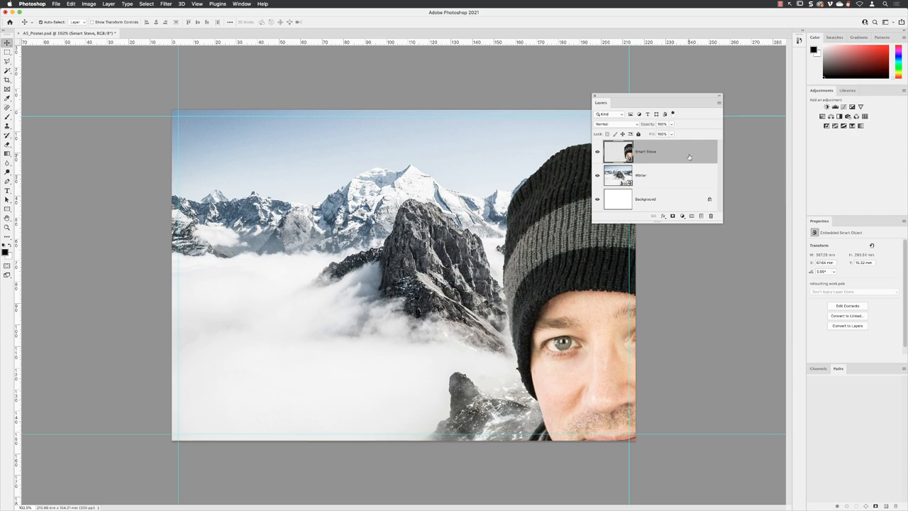
Start Edit > Free Transform on the Smart Steve layer
left_click(69, 4)
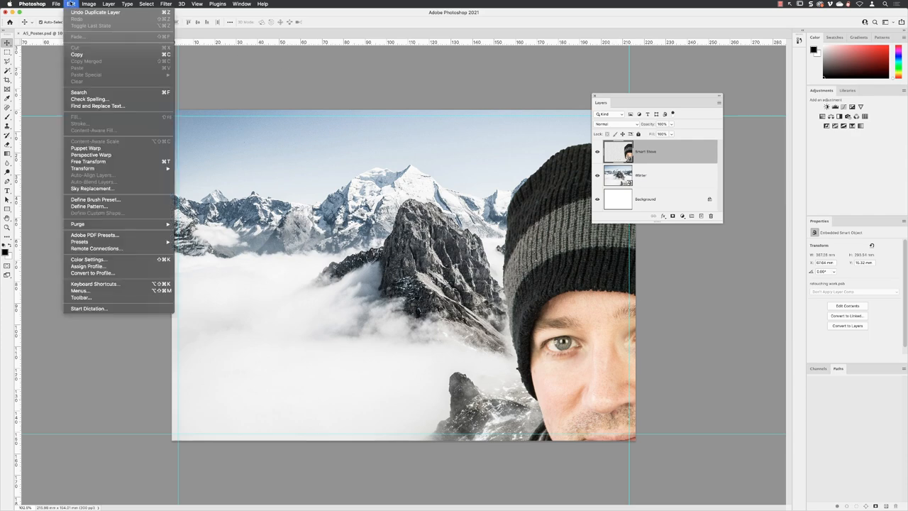
mouse_move(87, 161)
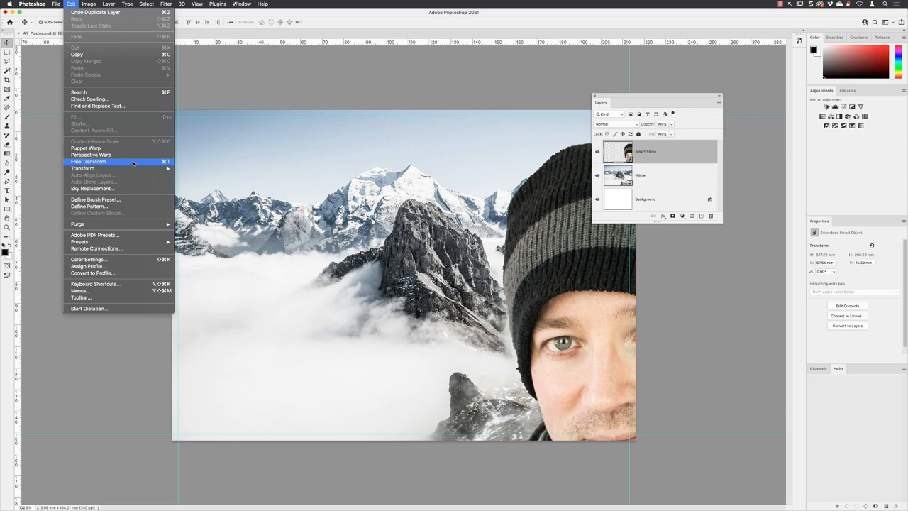
mouse_move(134, 162)
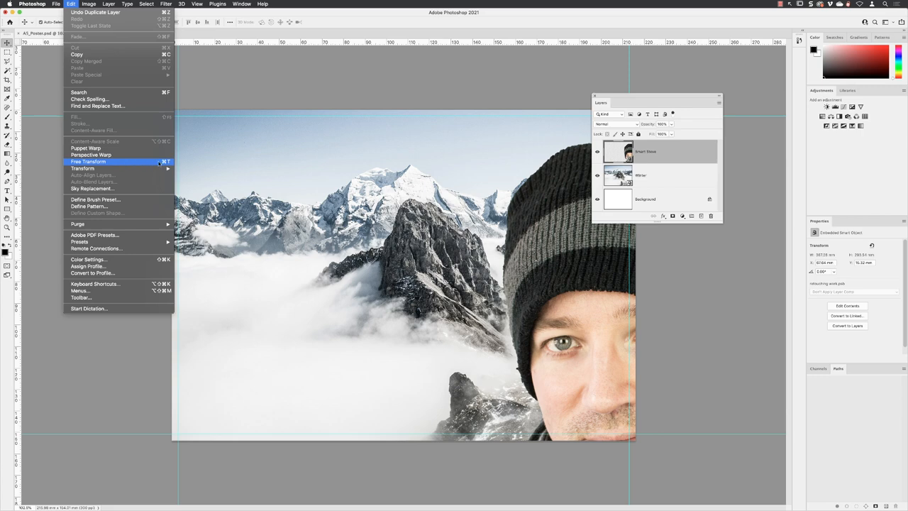
mouse_move(149, 162)
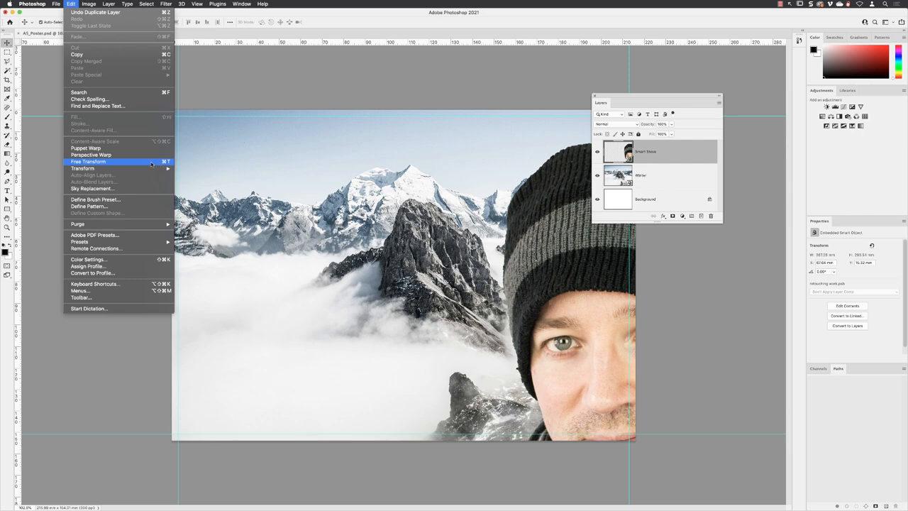
left_click(87, 162)
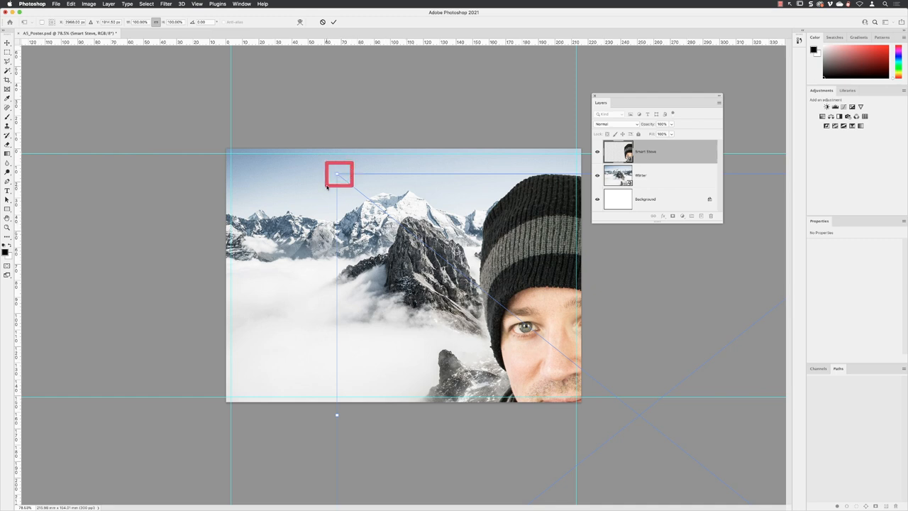
mouse_move(374, 186)
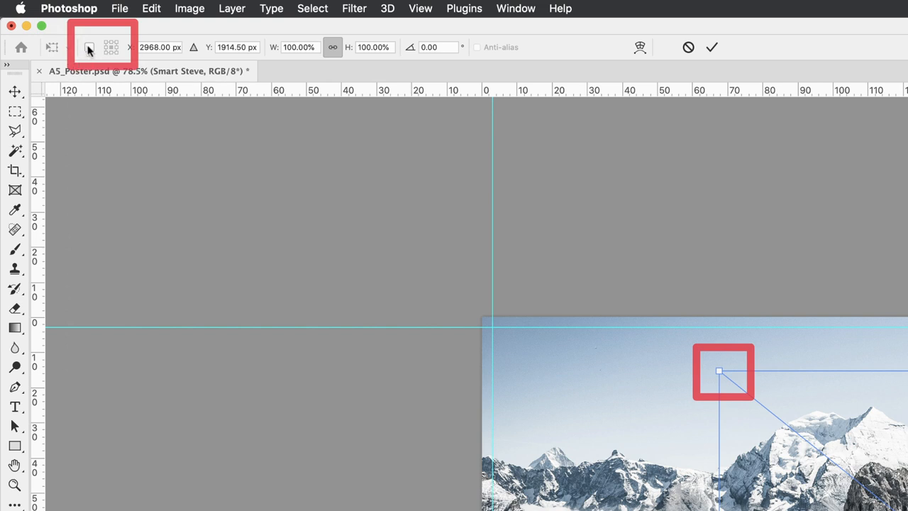
Turn on Toggle Reference Point in the transform Options bar
left_click(90, 47)
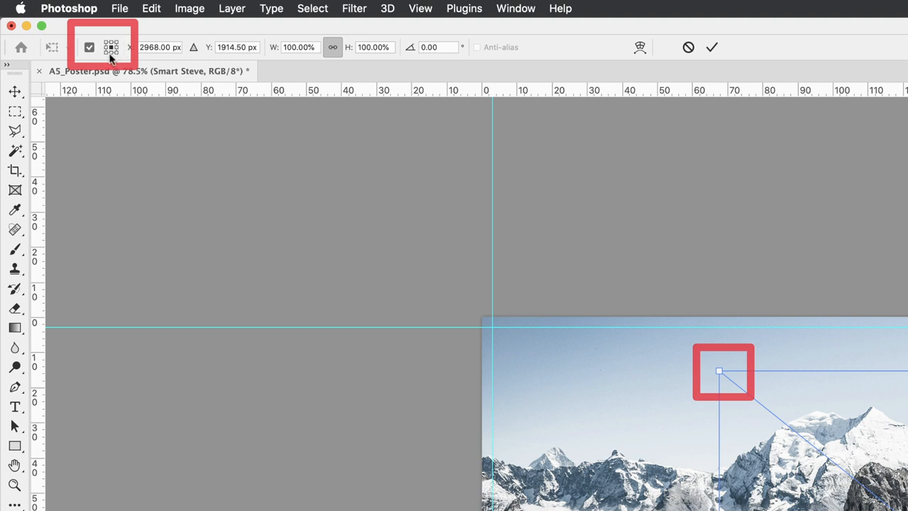
mouse_move(176, 93)
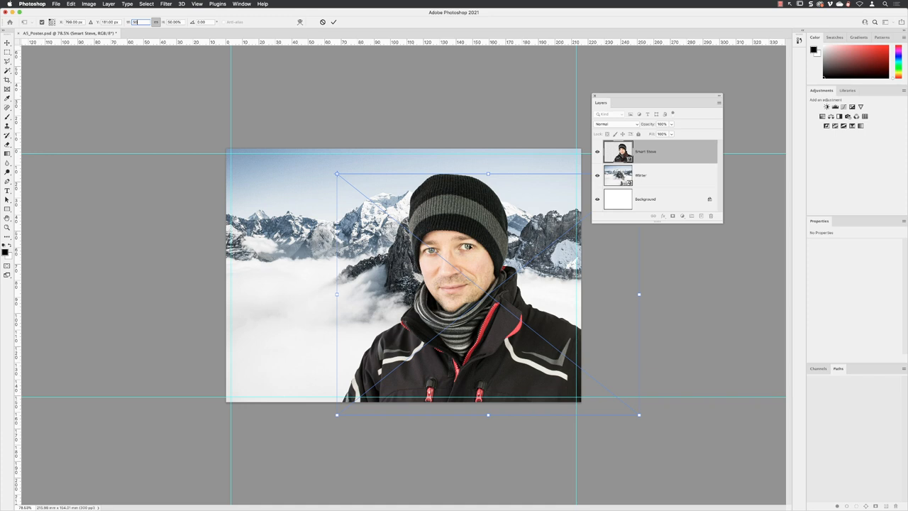
mouse_move(473, 256)
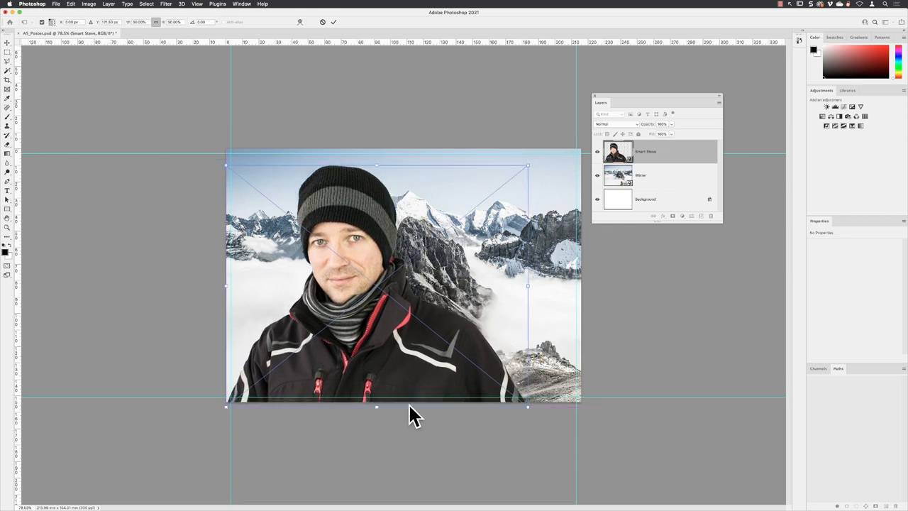
Drag the half-size Smart Steve portrait to the poster's bottom-left corner
left_click_drag(415, 415, 398, 420)
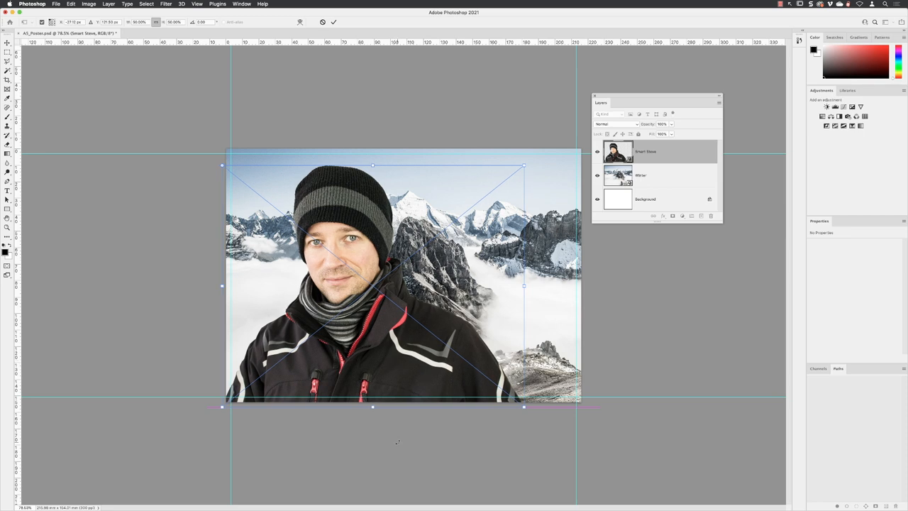
mouse_move(411, 433)
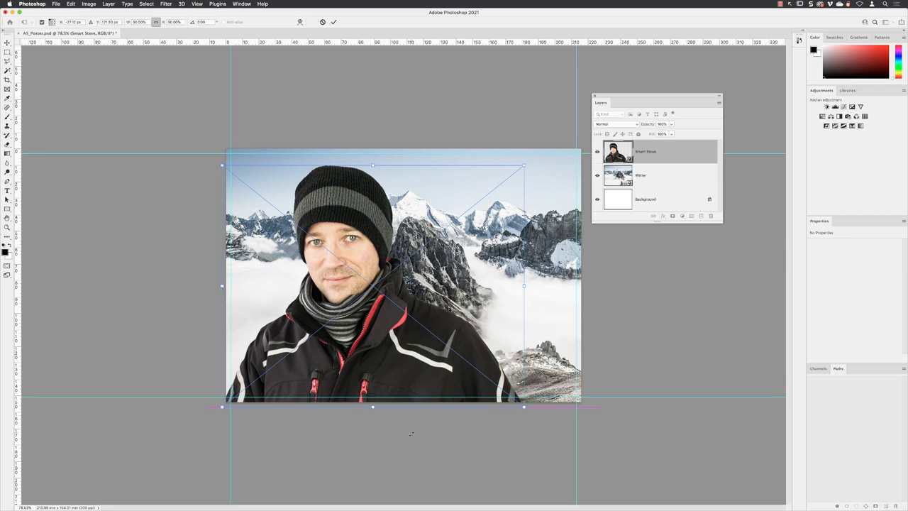